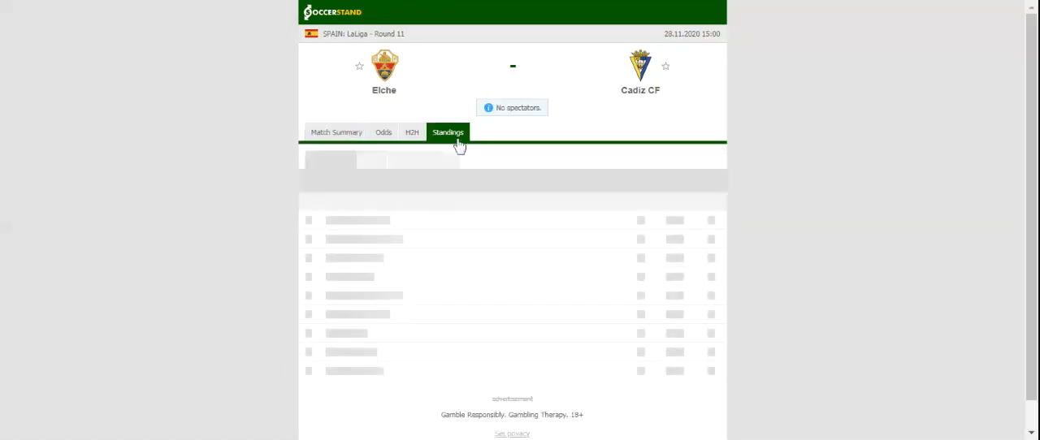
Show the Overall LaLiga standings table, with Cadiz fifth and Elche tenth
left_click(447, 132)
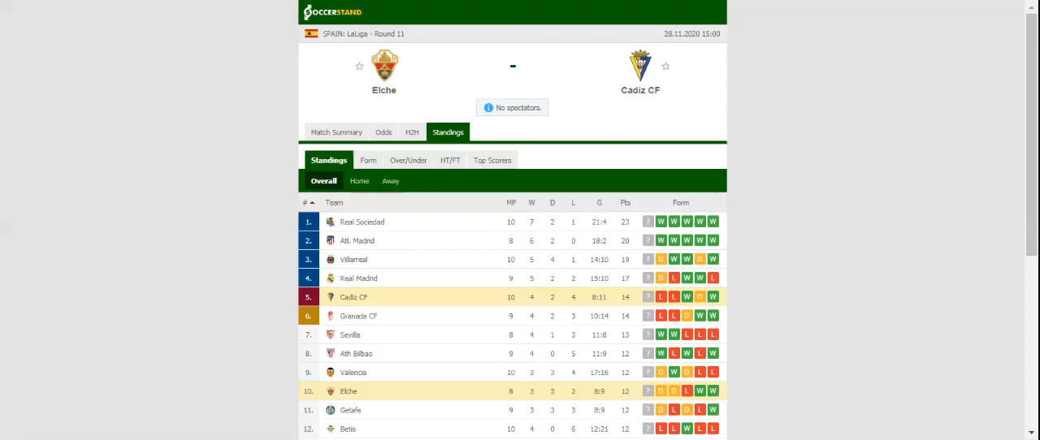
Switch the Elche vs Cadiz CF match page to H2H, listing each team's last five LaLiga results
left_click(411, 131)
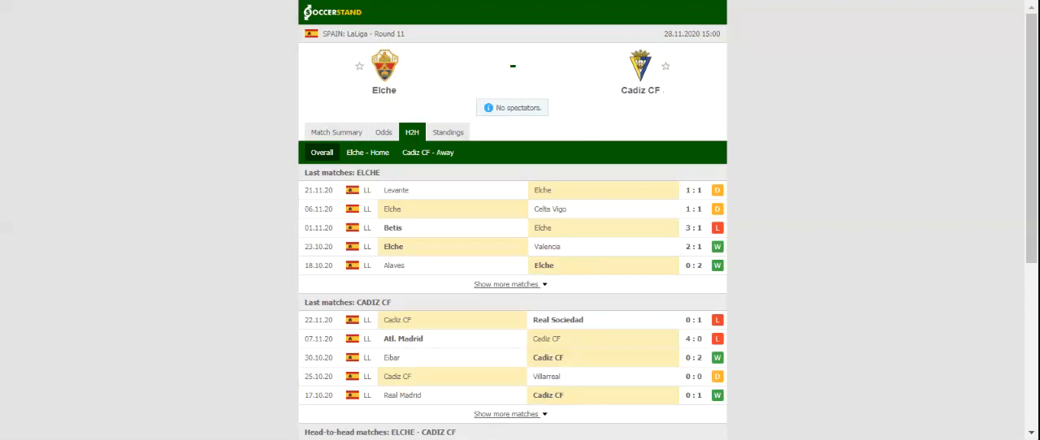
mouse_move(421, 108)
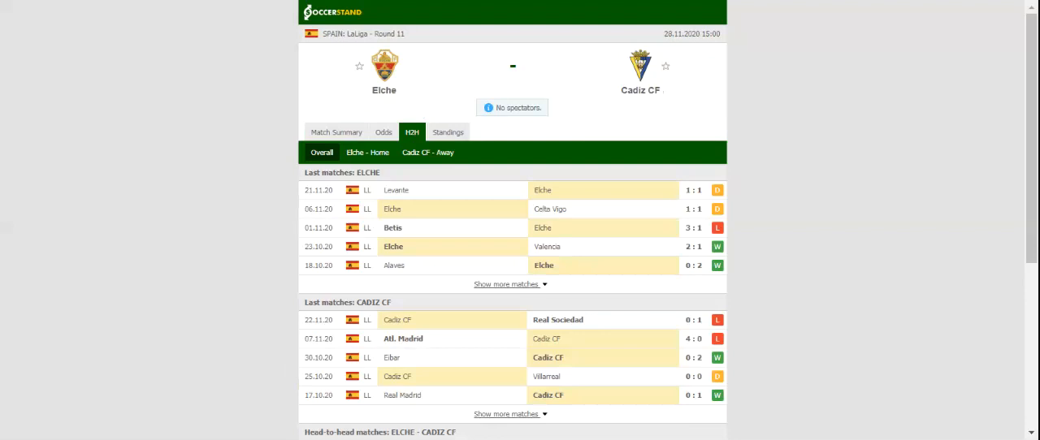
mouse_move(408, 102)
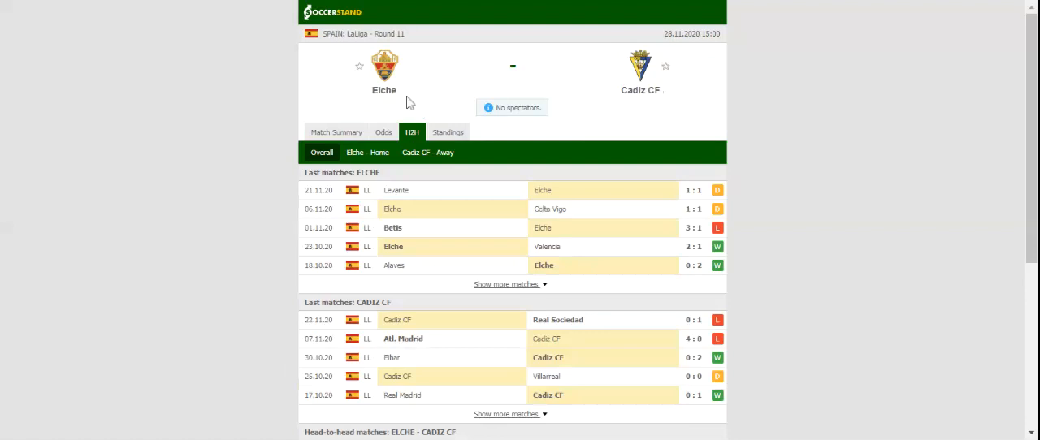